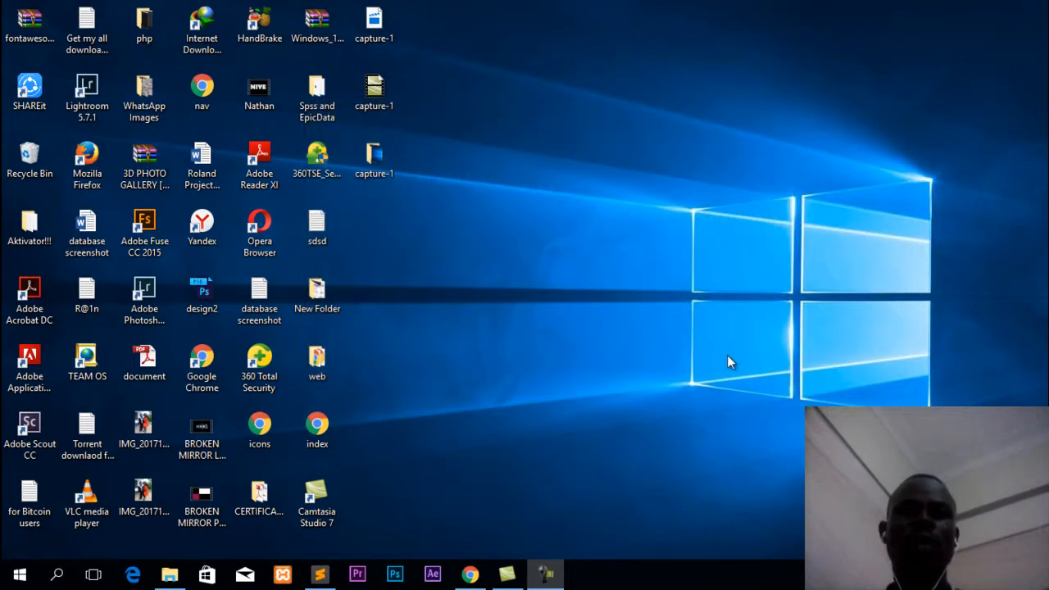
Launch Microsoft Access to reach its start screen
{"action": "left_click", "coordinate": [316, 429]}
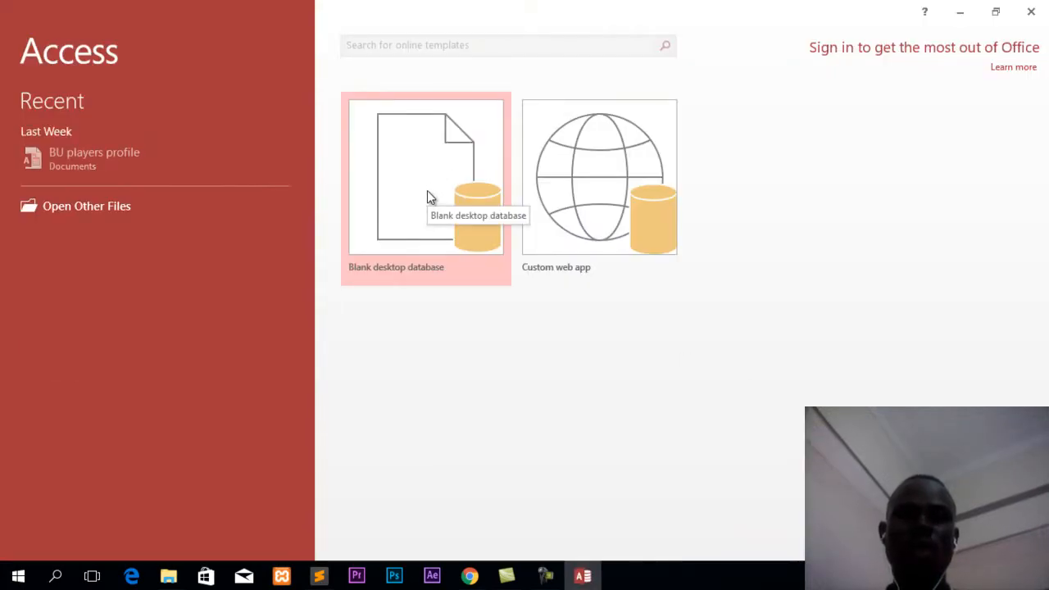
Name a new blank desktop database CURRENCY, to be saved on the Desktop
{"action": "left_click", "coordinate": [426, 177]}
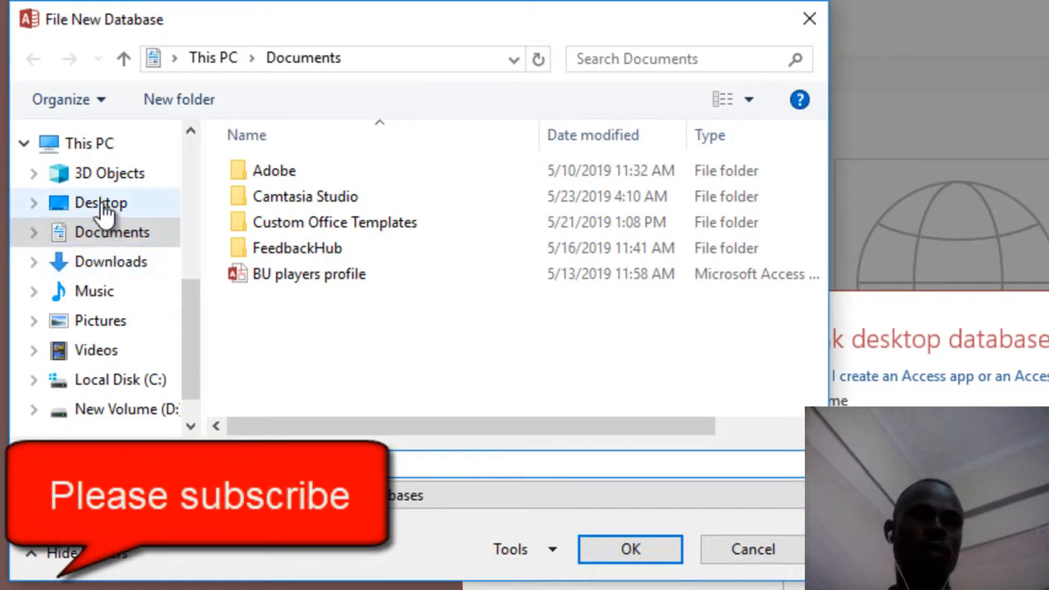
{"action": "left_click", "coordinate": [100, 203]}
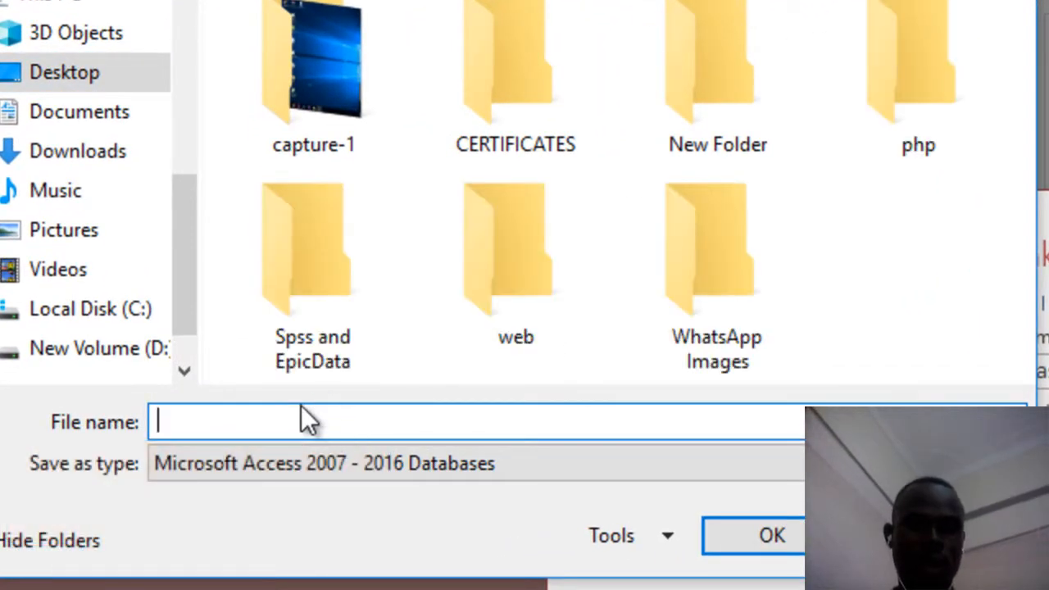
{"action": "type", "text": "CURRENCY"}
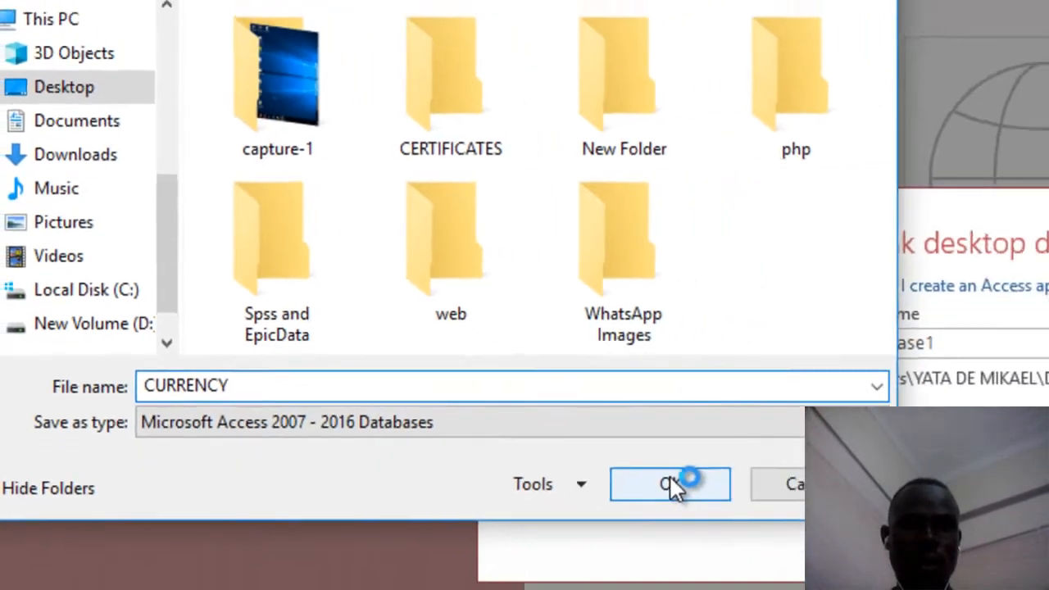
{"action": "left_click", "coordinate": [669, 483]}
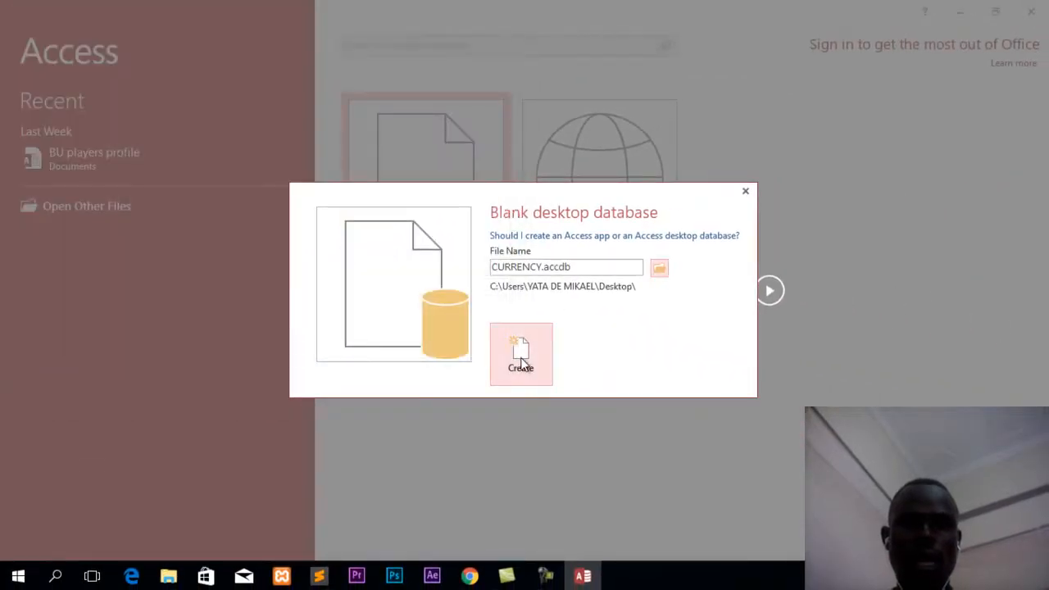
Create the CURRENCY database and add a new blank table to it
{"action": "left_click", "coordinate": [521, 354]}
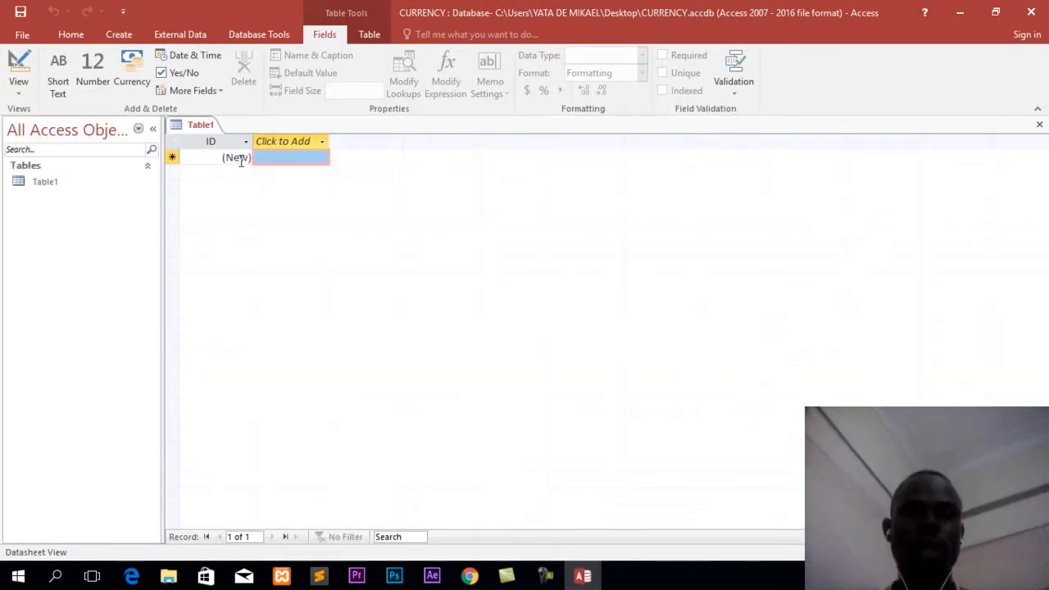
{"action": "mouse_move", "coordinate": [656, 211]}
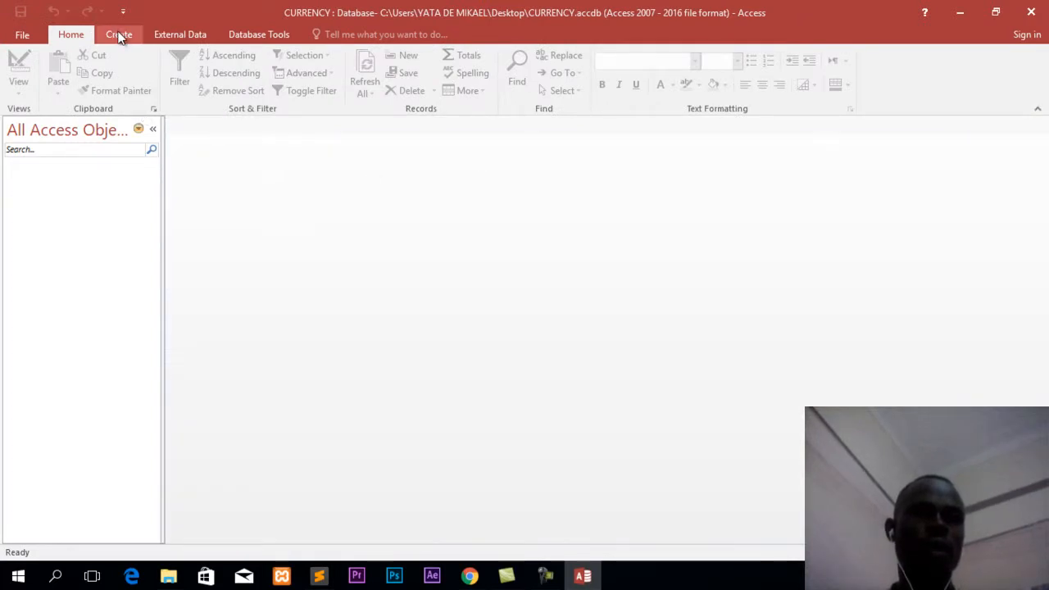
{"action": "left_click", "coordinate": [123, 33]}
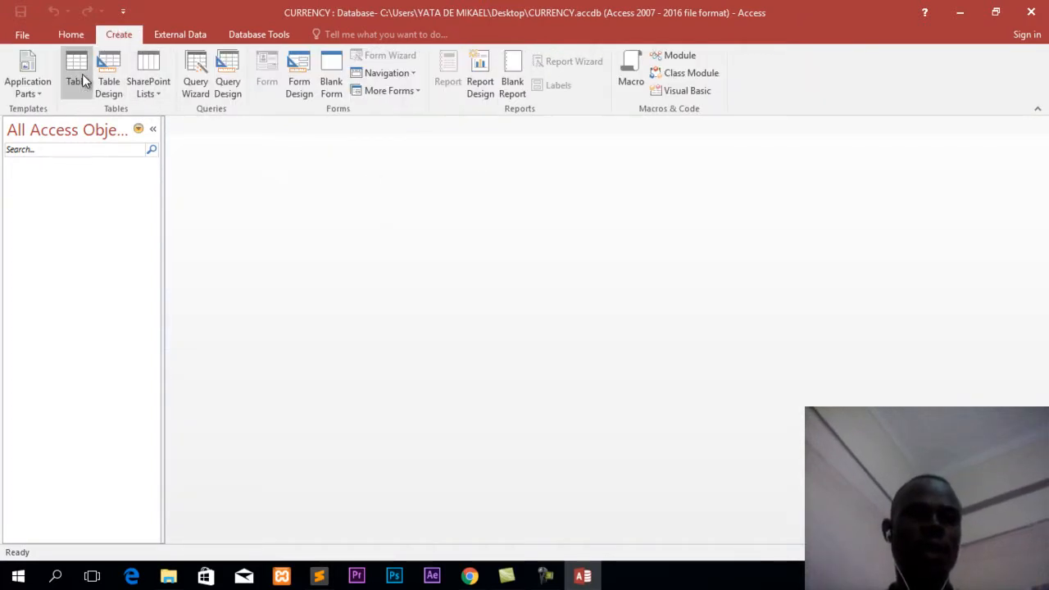
{"action": "left_click", "coordinate": [73, 69]}
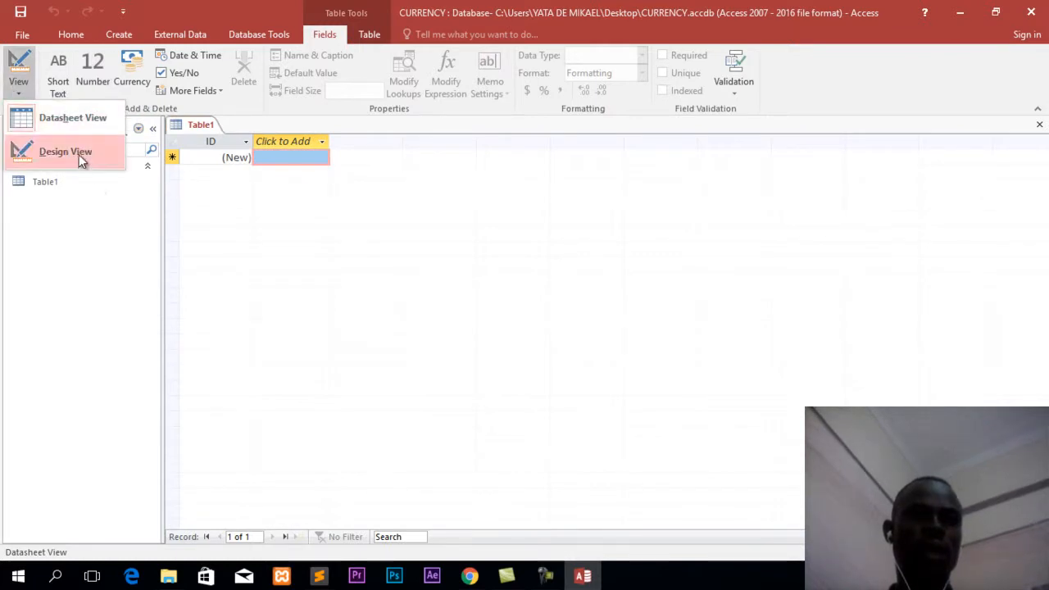
Save the new table as CURRENCY while switching it to Design View
{"action": "left_click", "coordinate": [66, 151]}
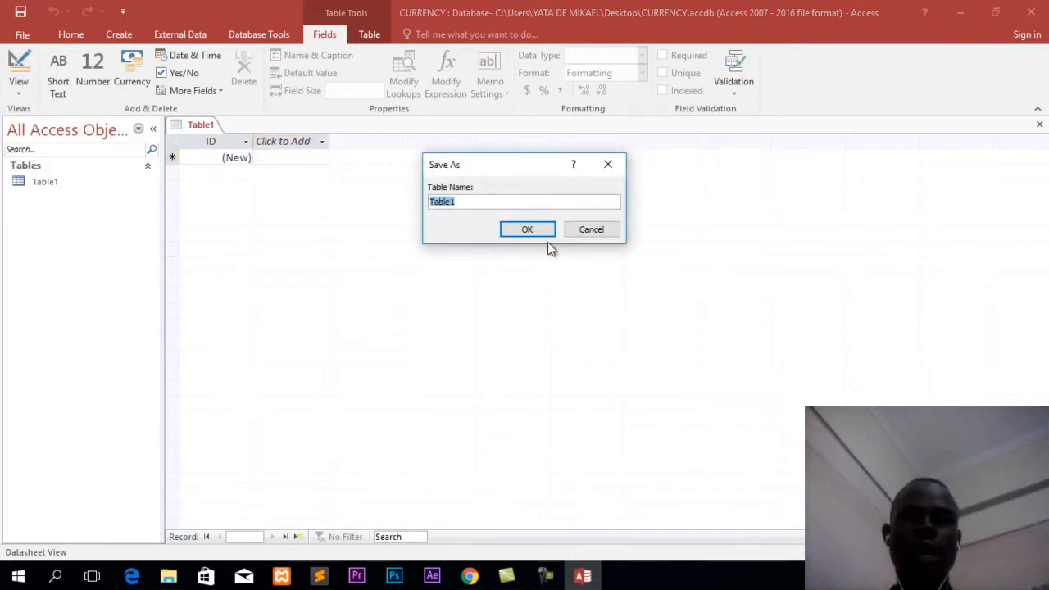
{"action": "type", "text": "CURRENCY"}
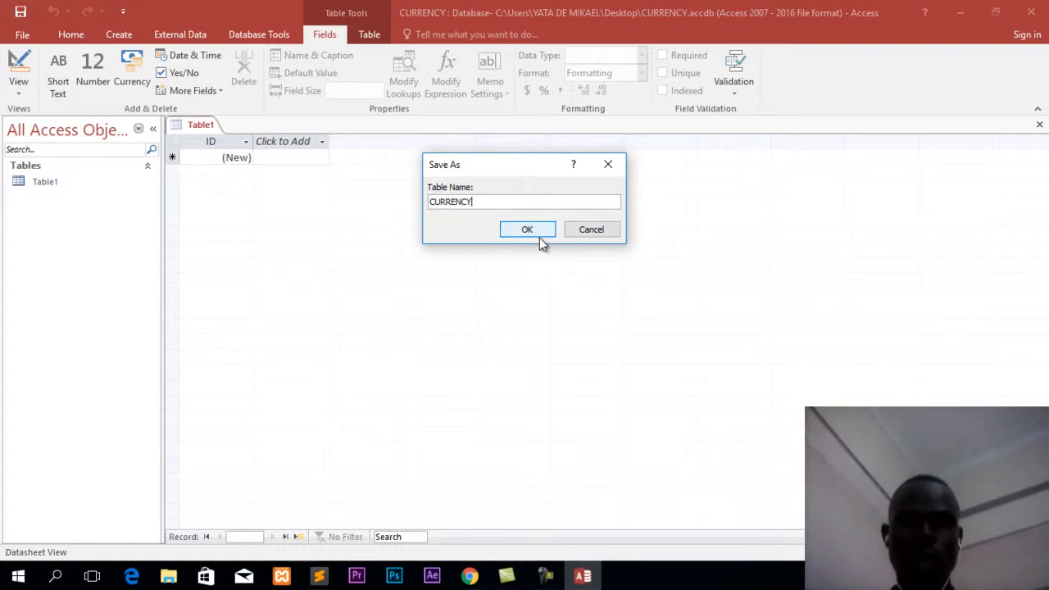
{"action": "left_click", "coordinate": [528, 229]}
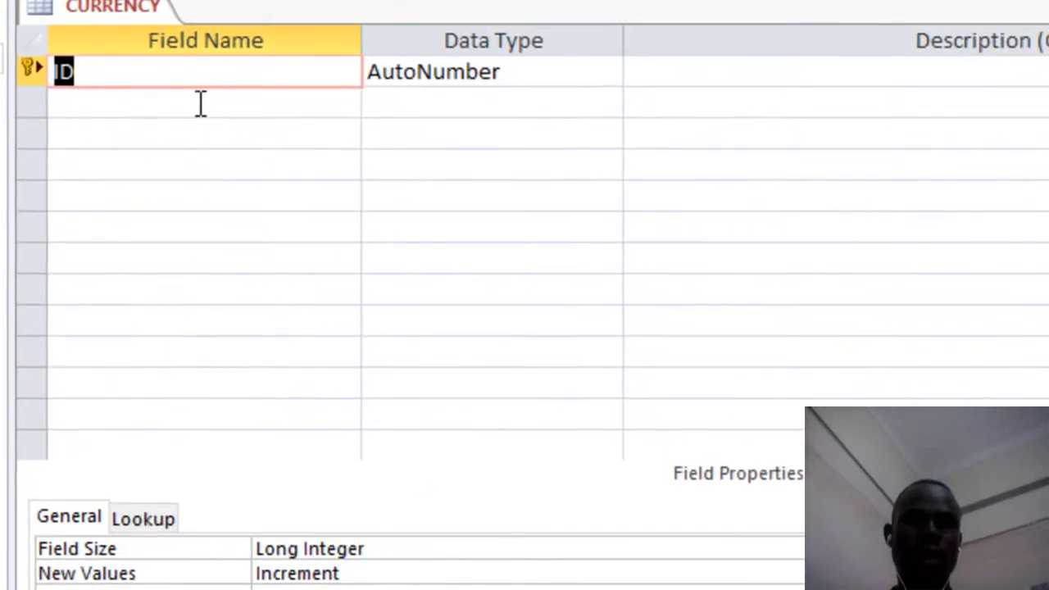
Add a field named currency below ID with the Currency data type
{"action": "left_click", "coordinate": [200, 105]}
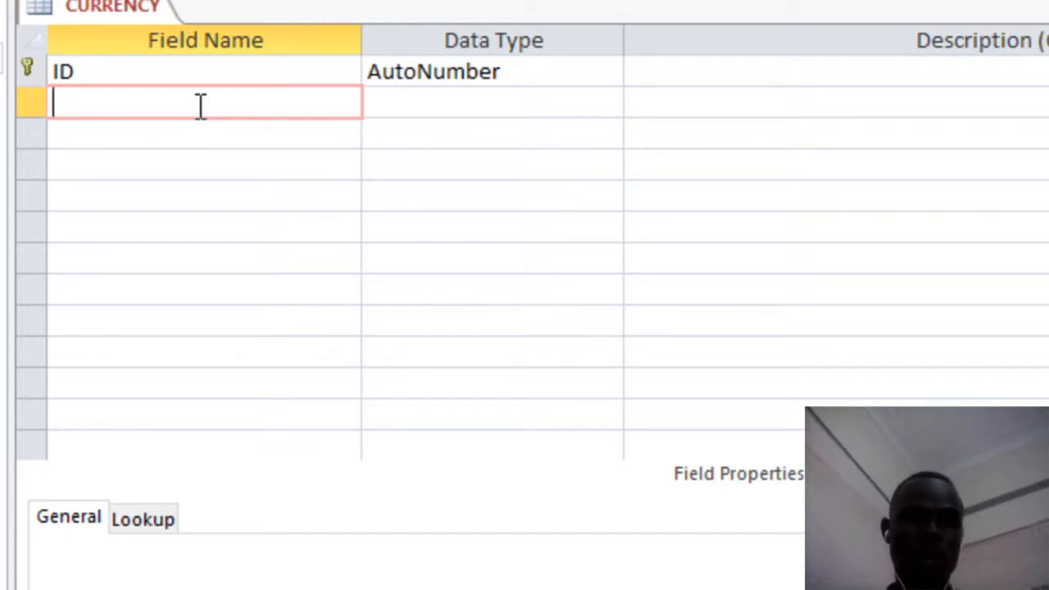
{"action": "type", "text": "cu"}
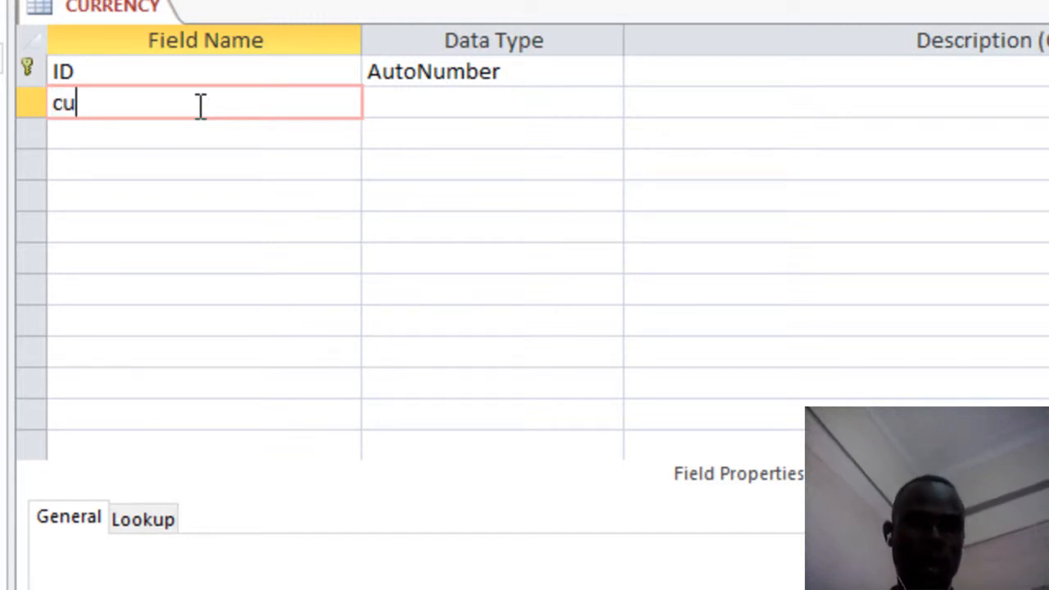
{"action": "type", "text": "rren"}
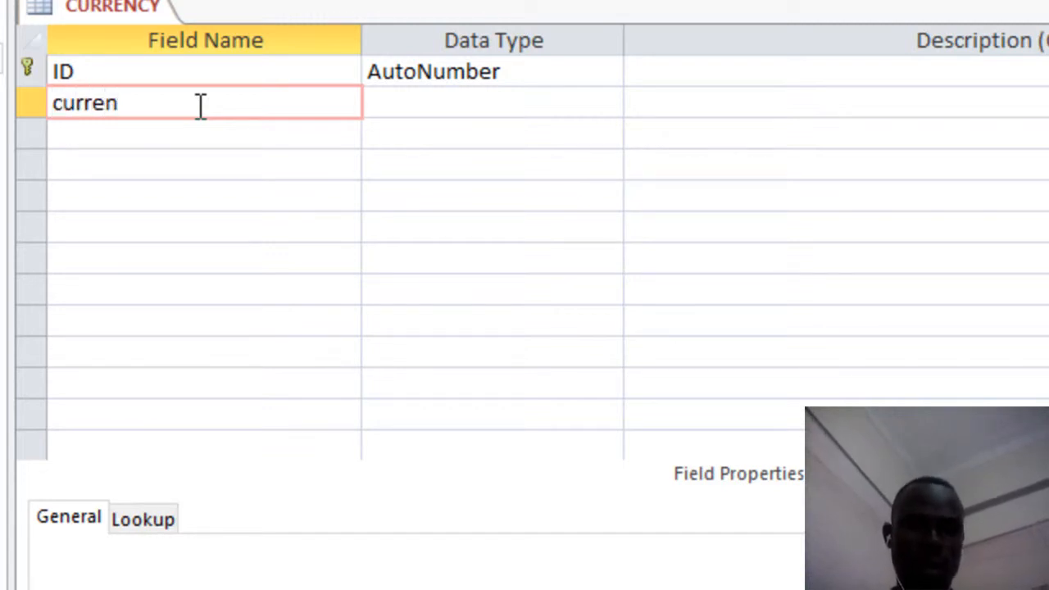
{"action": "type", "text": "cy"}
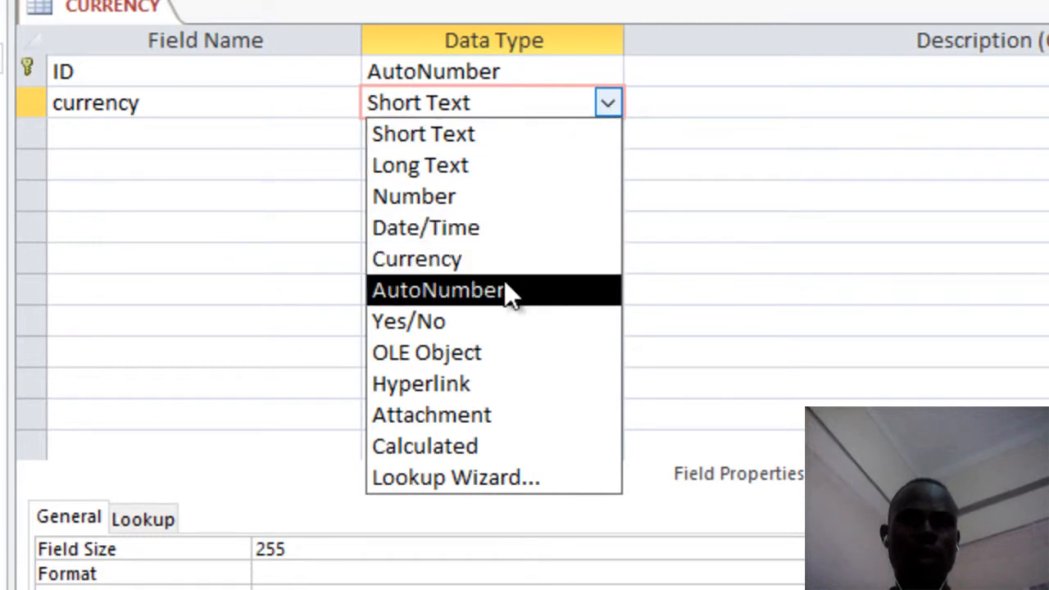
{"action": "mouse_move", "coordinate": [479, 269]}
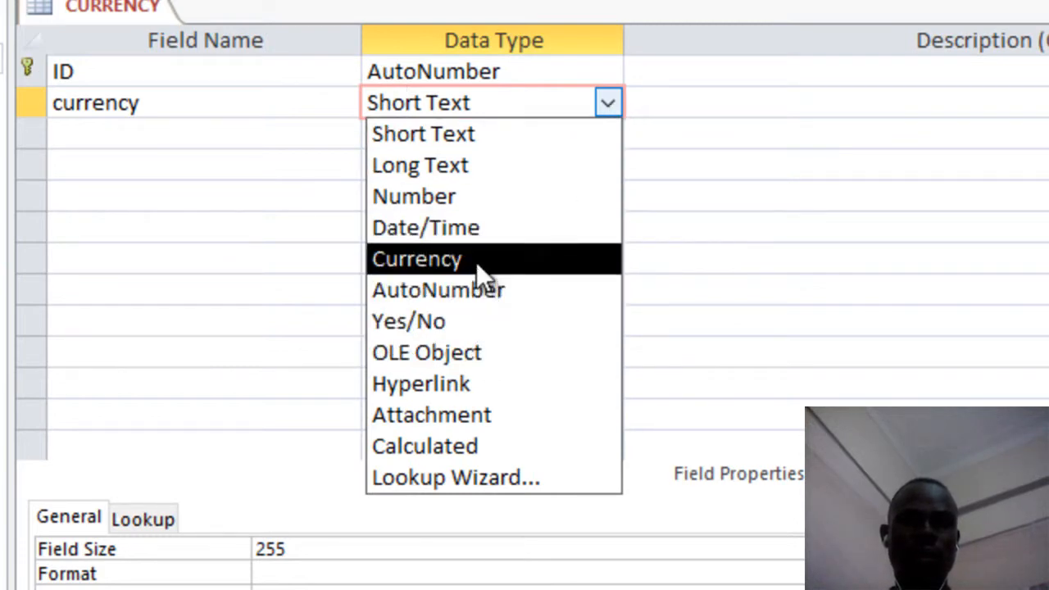
{"action": "left_click", "coordinate": [416, 258]}
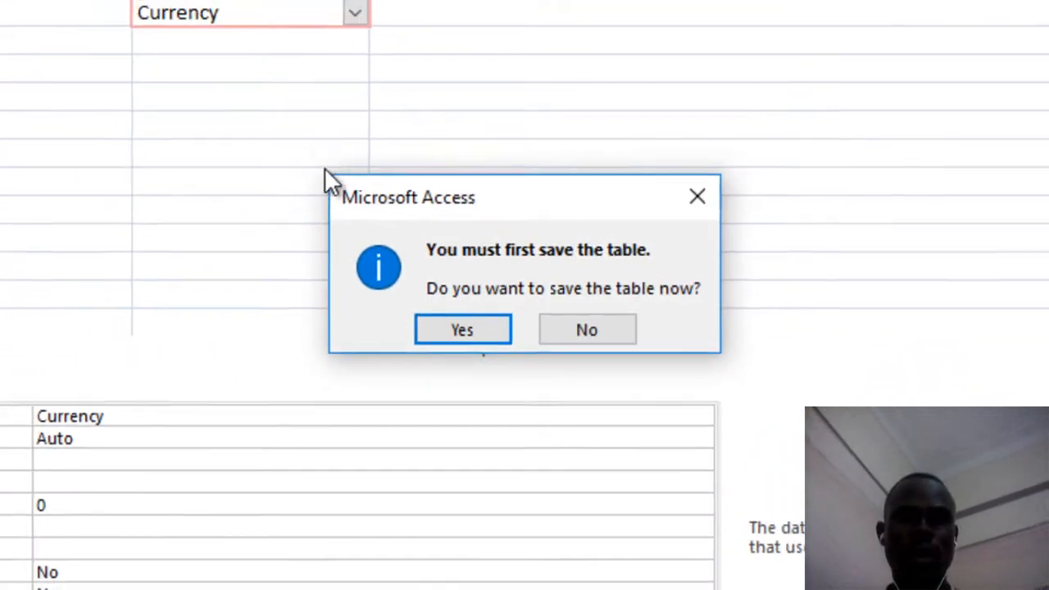
Save the CURRENCY table and show its datasheet with the currency column at $0.00
{"action": "left_click", "coordinate": [462, 327]}
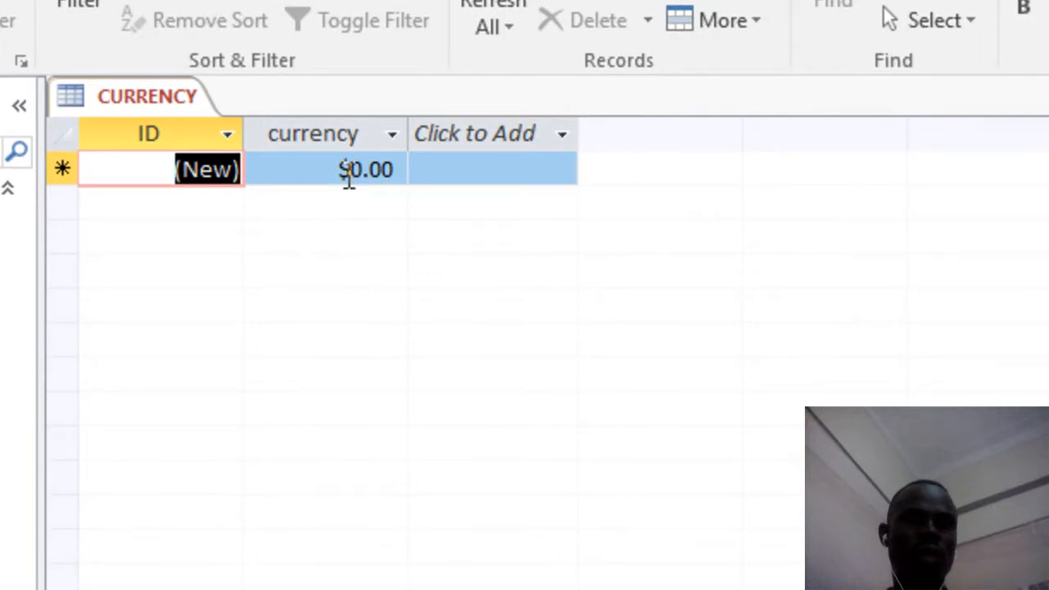
{"action": "mouse_move", "coordinate": [390, 212]}
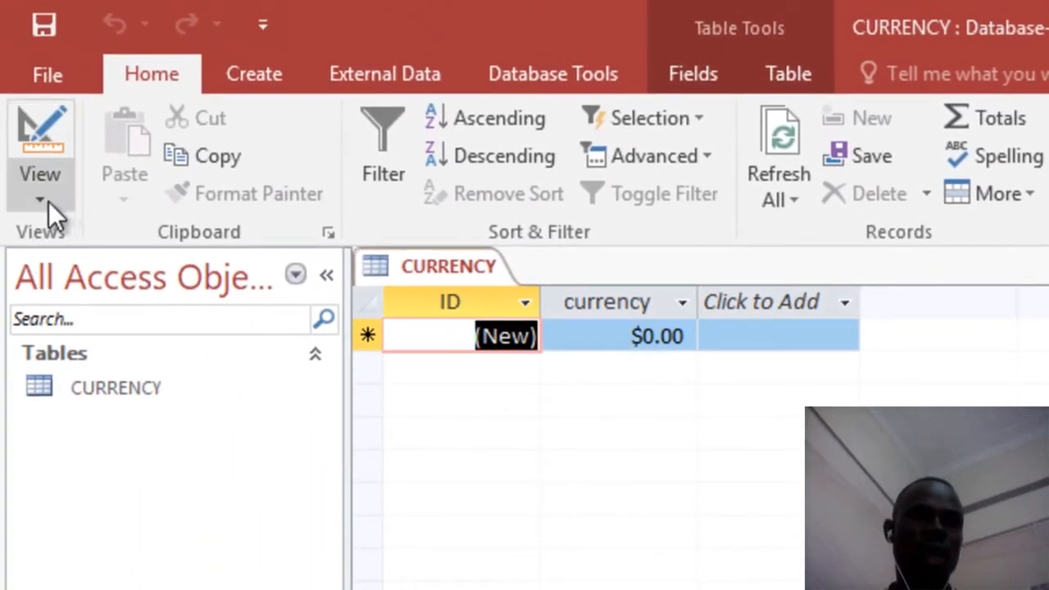
Set the currency field's Format to "UGX" #,## and check the datasheet shows UGX
{"action": "left_click", "coordinate": [39, 172]}
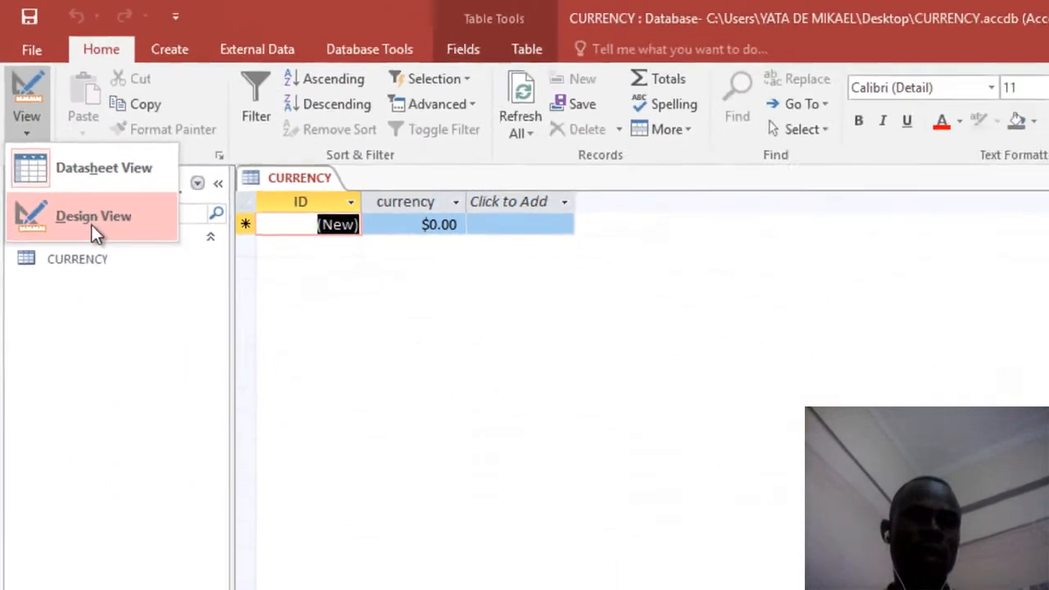
{"action": "left_click", "coordinate": [92, 216]}
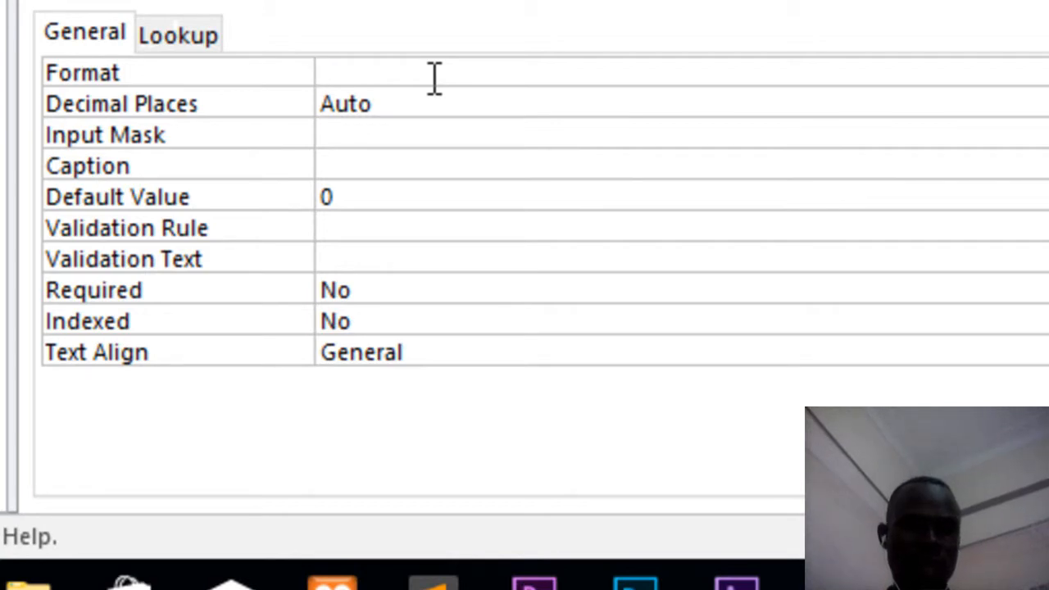
{"action": "type", "text": "\"\""}
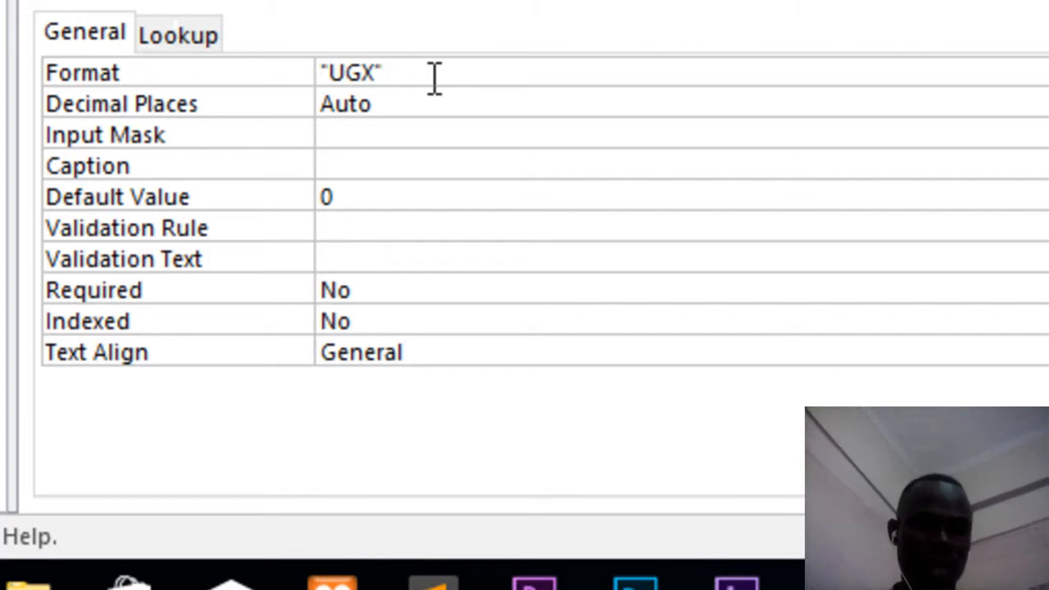
{"action": "type", "text": "#"}
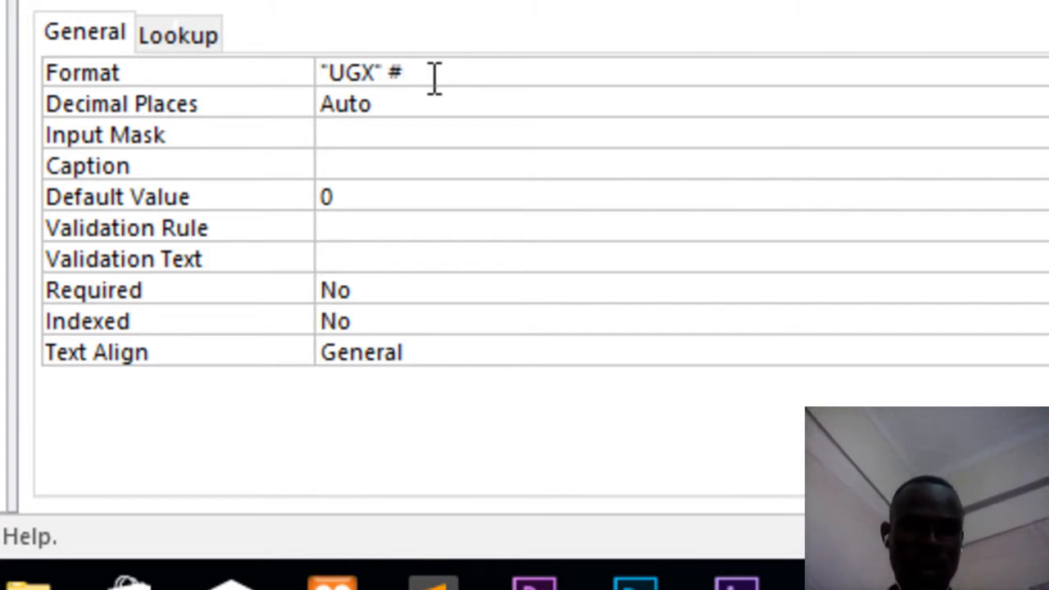
{"action": "type", "text": ","}
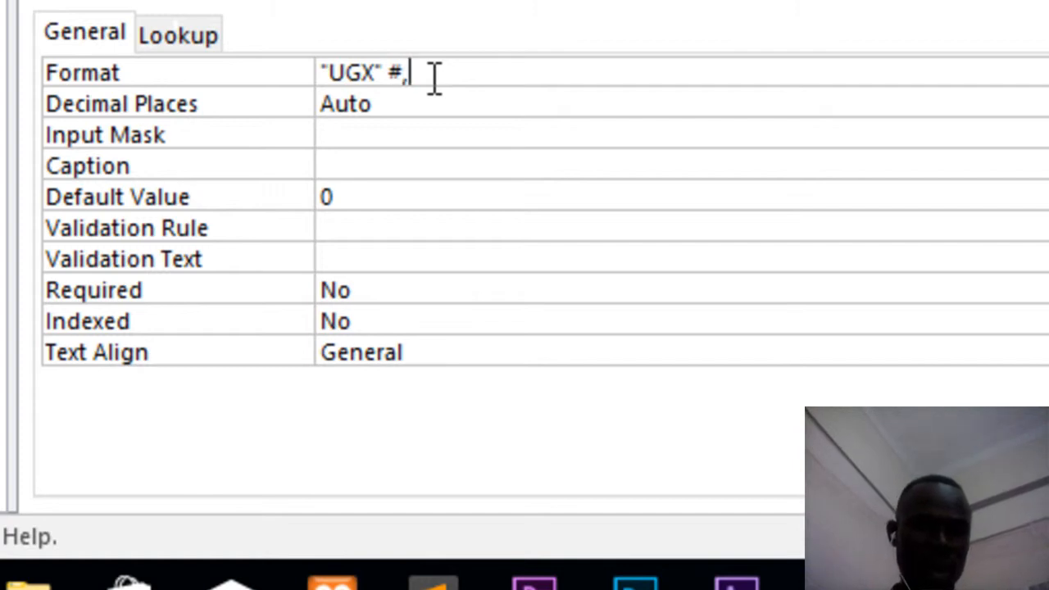
{"action": "type", "text": "##"}
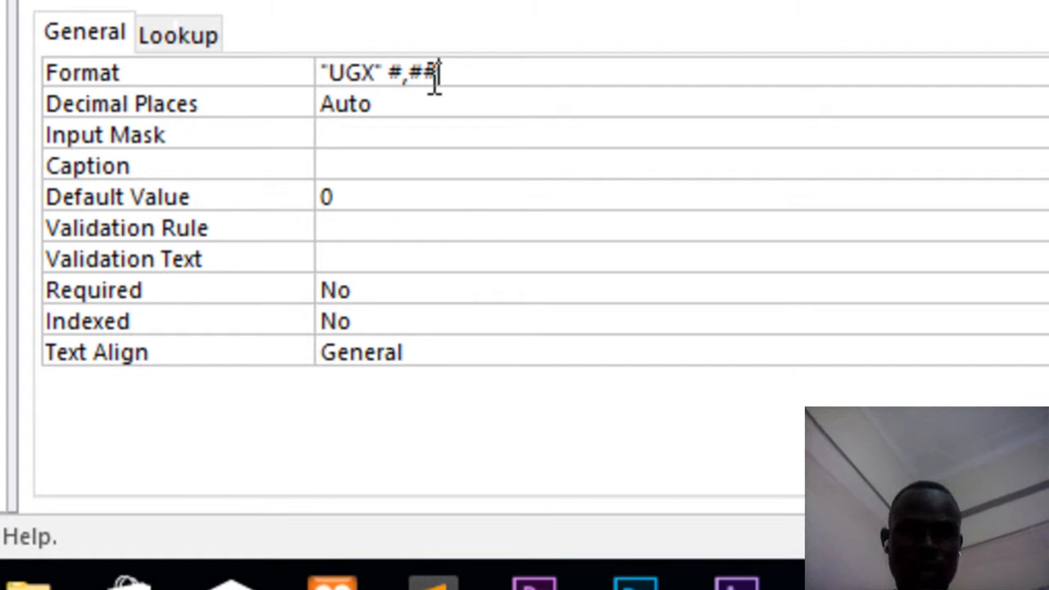
{"action": "key", "text": "Backspace"}
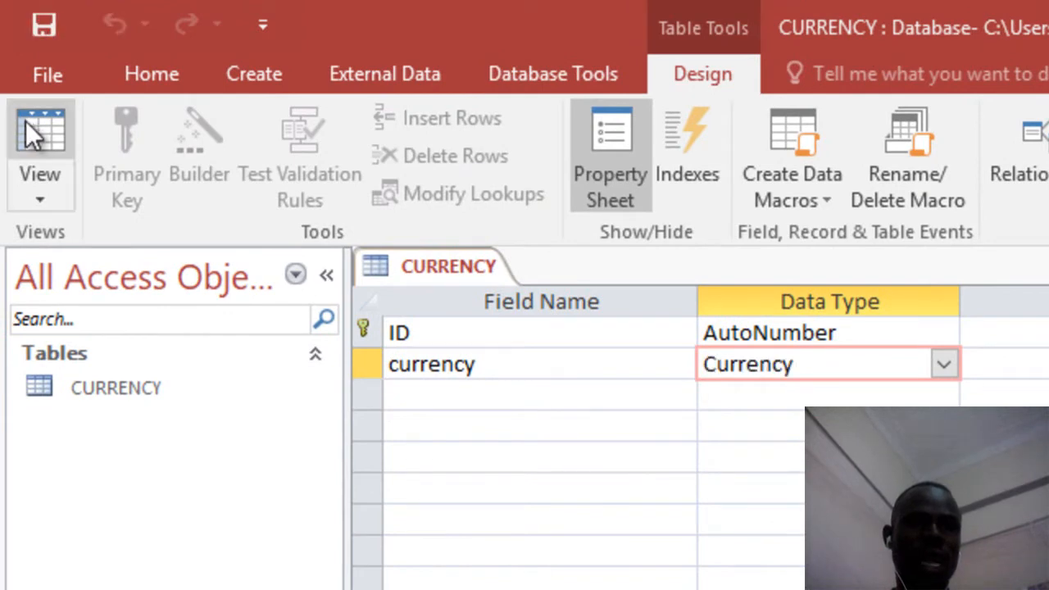
{"action": "left_click", "coordinate": [40, 140]}
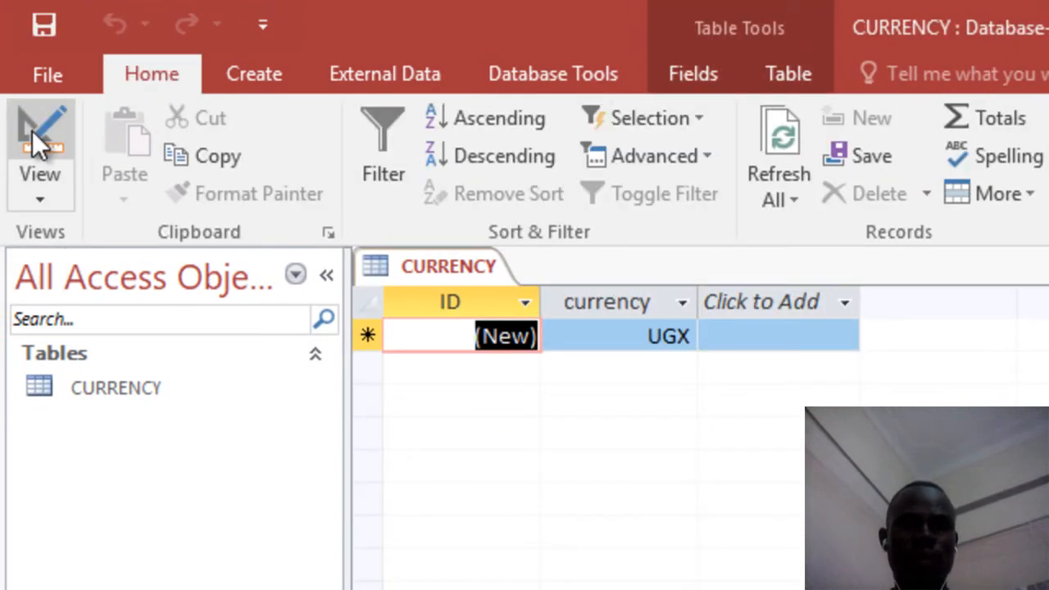